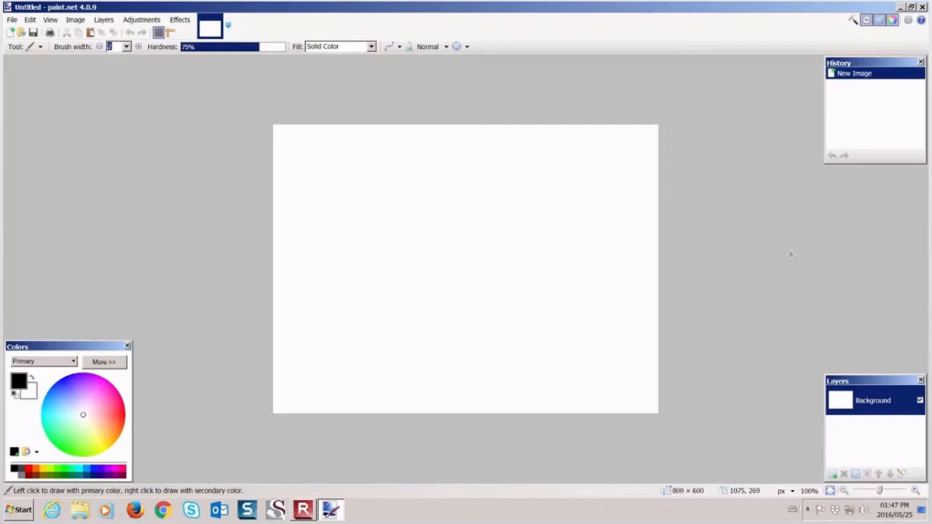
mouse_move(197, 180)
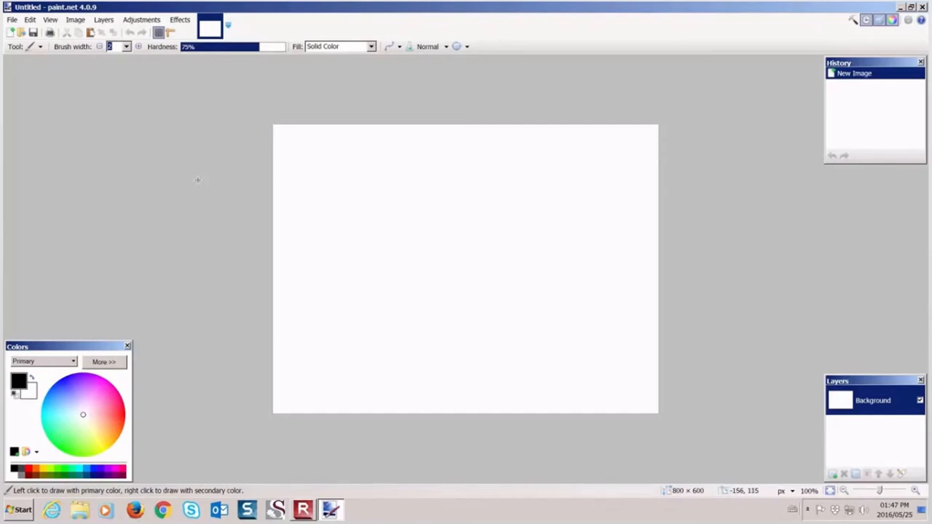
Step: Open 'bruise of at least 18hours old.png' from Desktop > Original 2
left_click(12, 20)
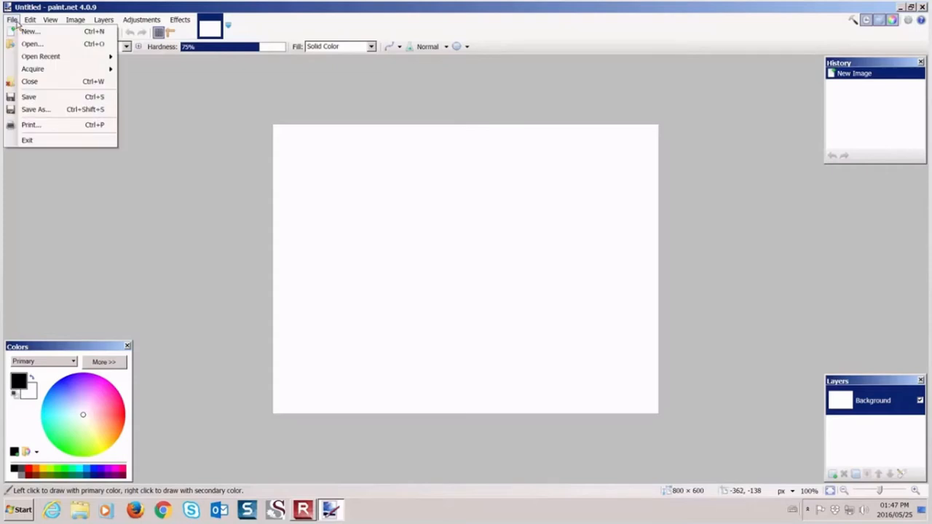
left_click(32, 44)
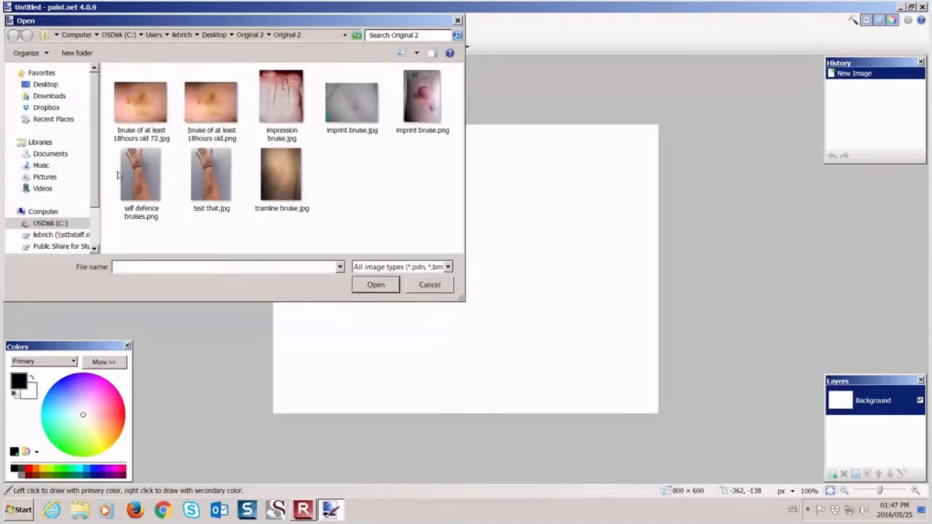
mouse_move(82, 280)
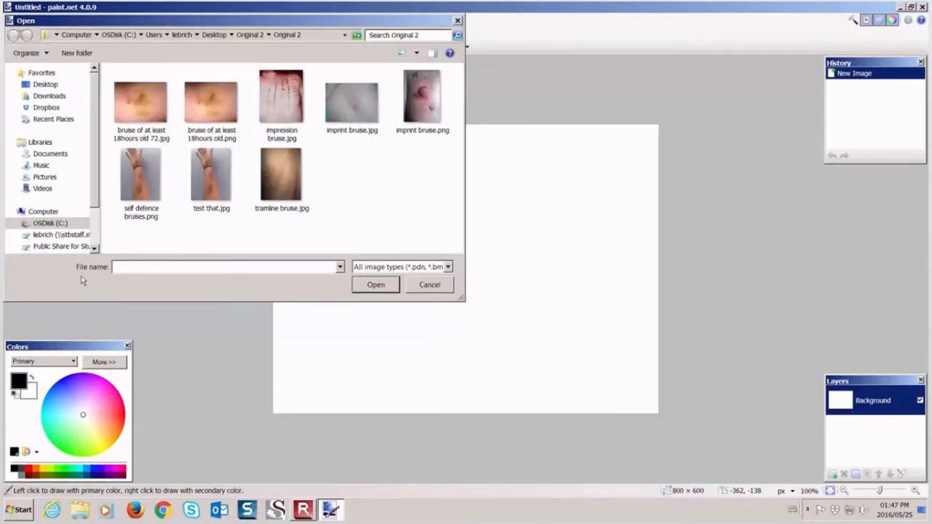
mouse_move(112, 250)
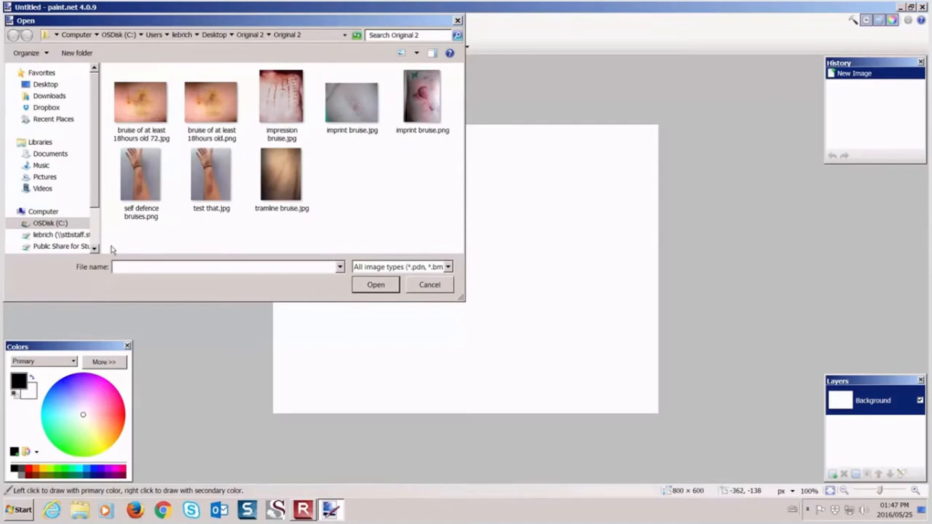
left_click(45, 85)
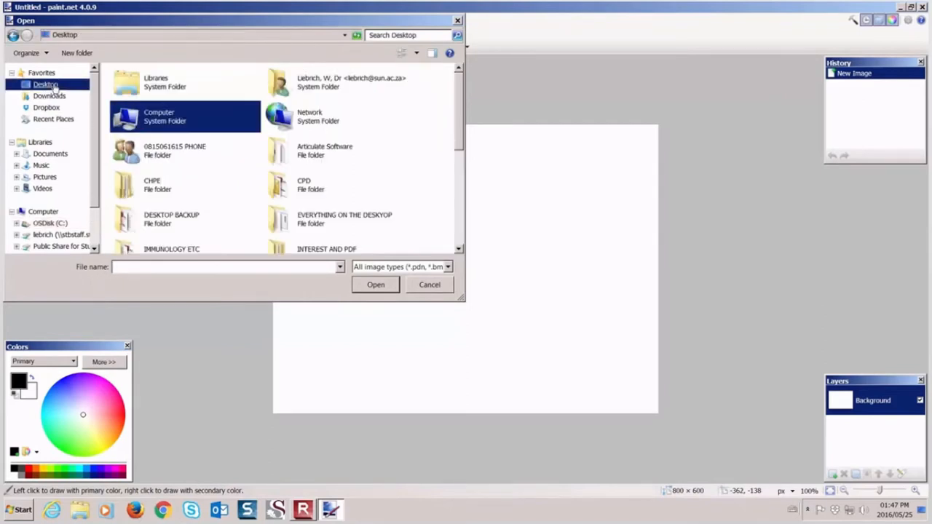
scroll("down", 3)
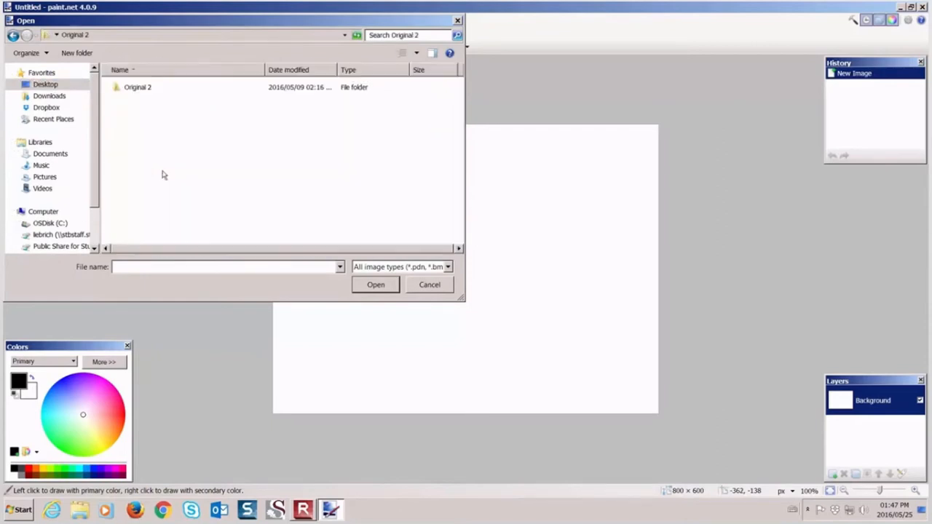
double_click(137, 87)
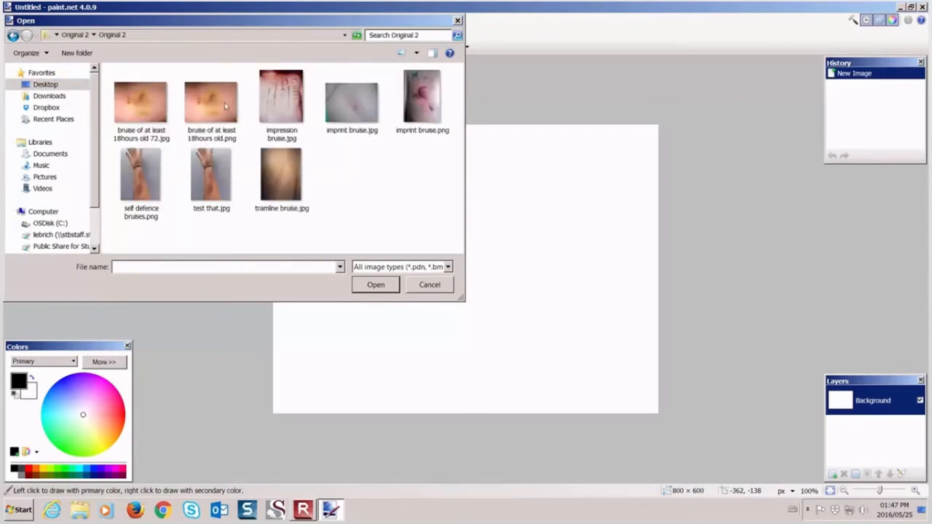
left_click(211, 102)
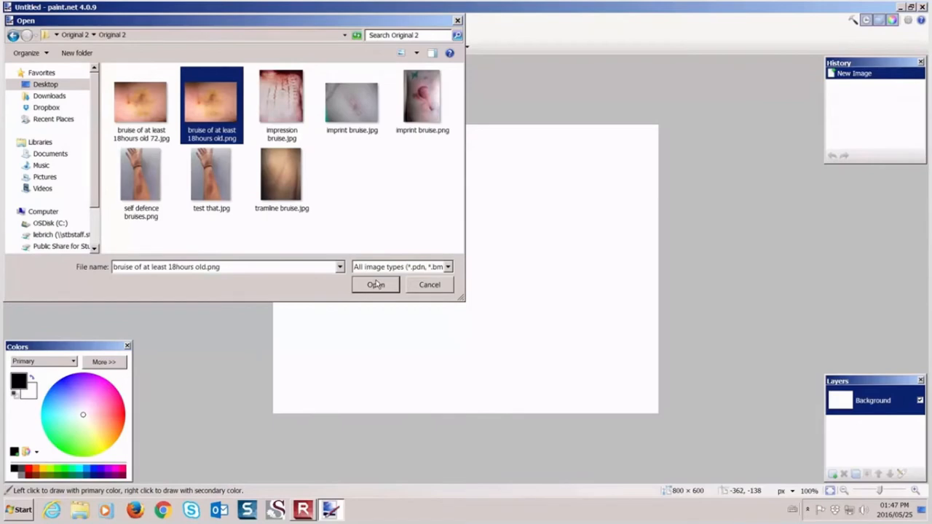
left_click(376, 285)
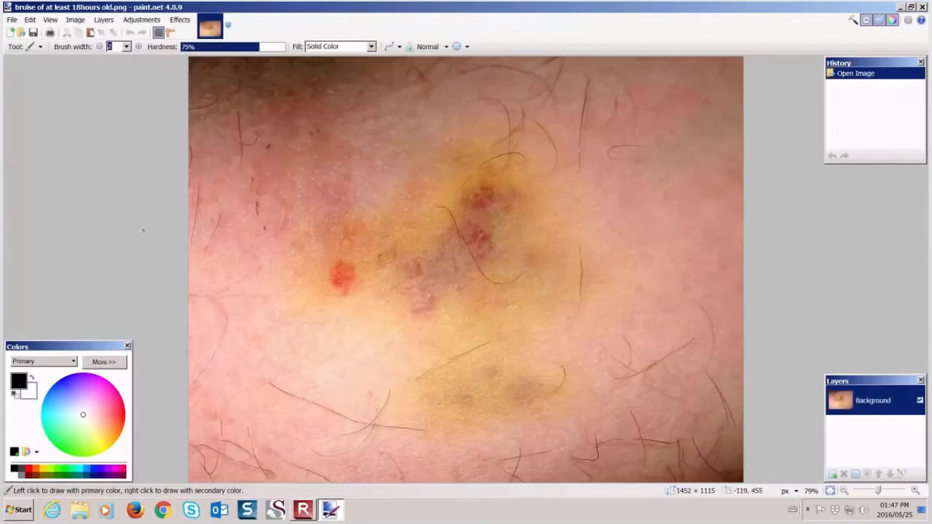
mouse_move(144, 232)
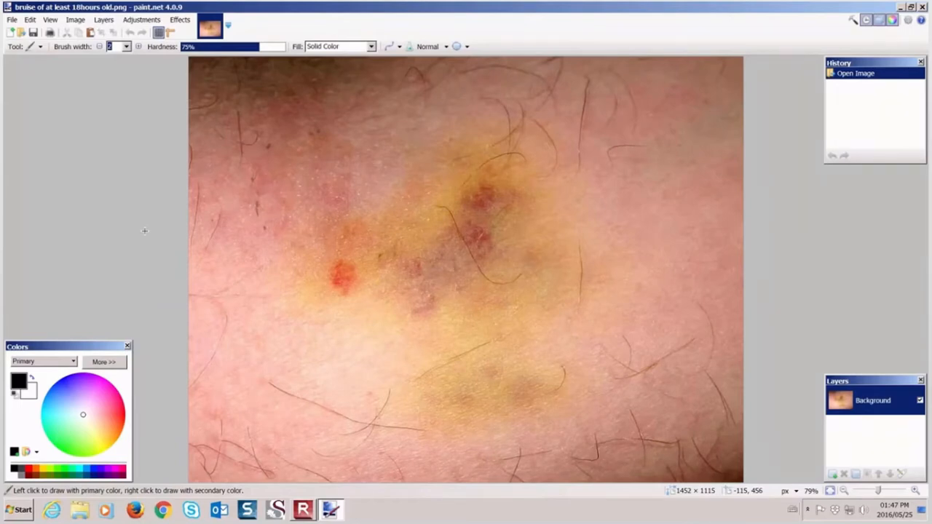
mouse_move(665, 107)
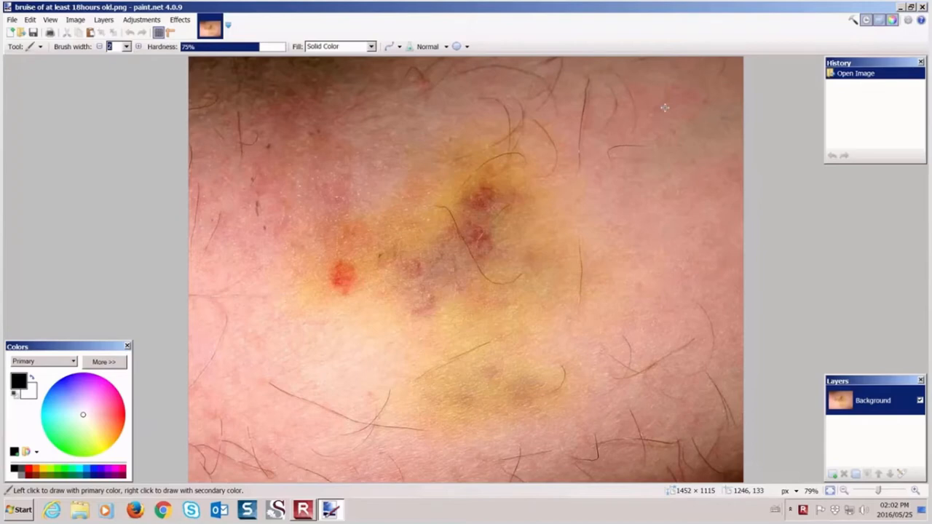
mouse_move(505, 140)
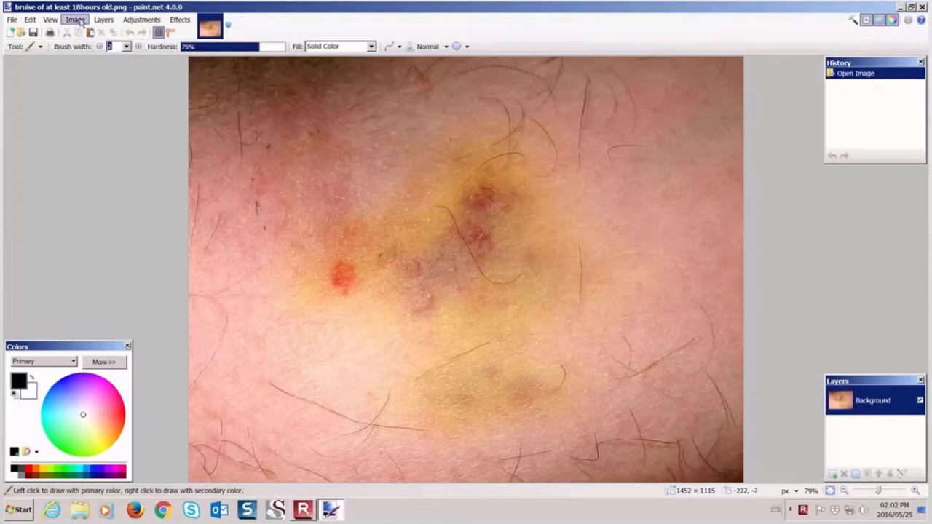
Step: Resize the image to 1024 × 786 pixels at 72 pixels per inch, keeping aspect ratio
left_click(75, 19)
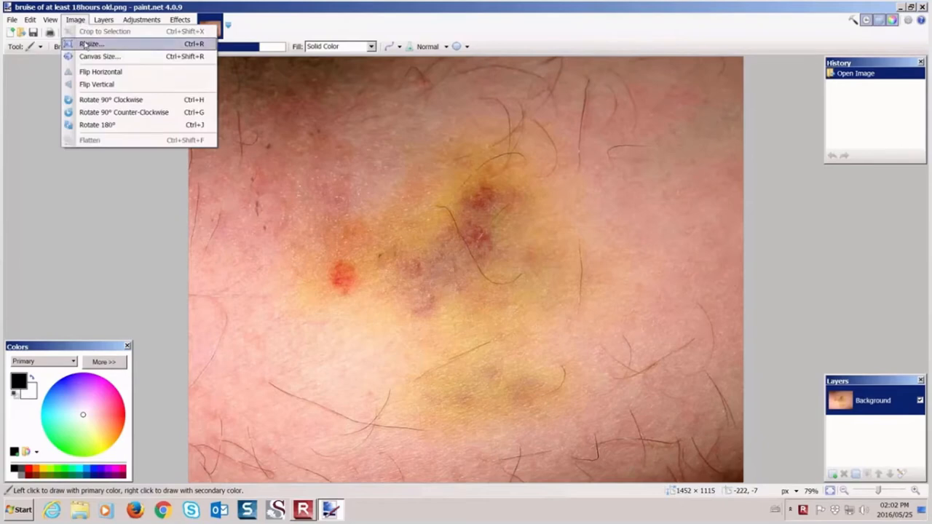
left_click(90, 44)
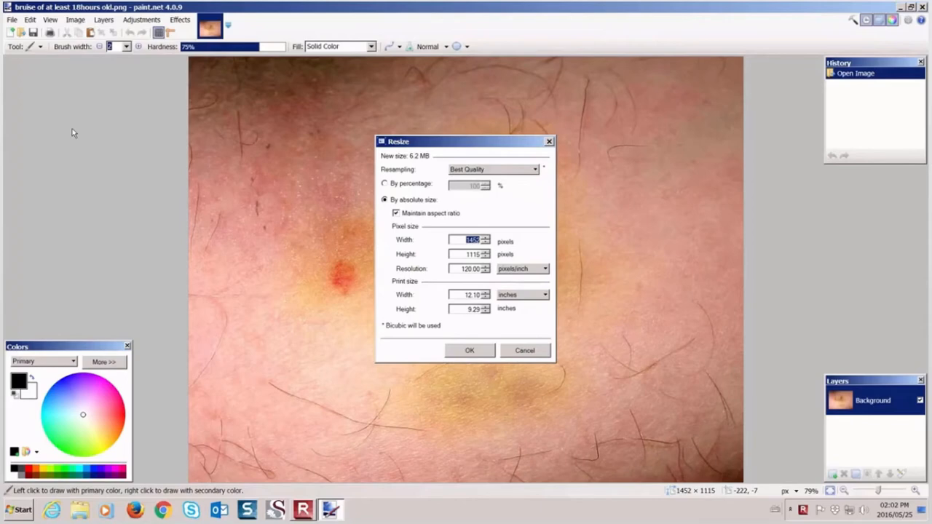
mouse_move(69, 180)
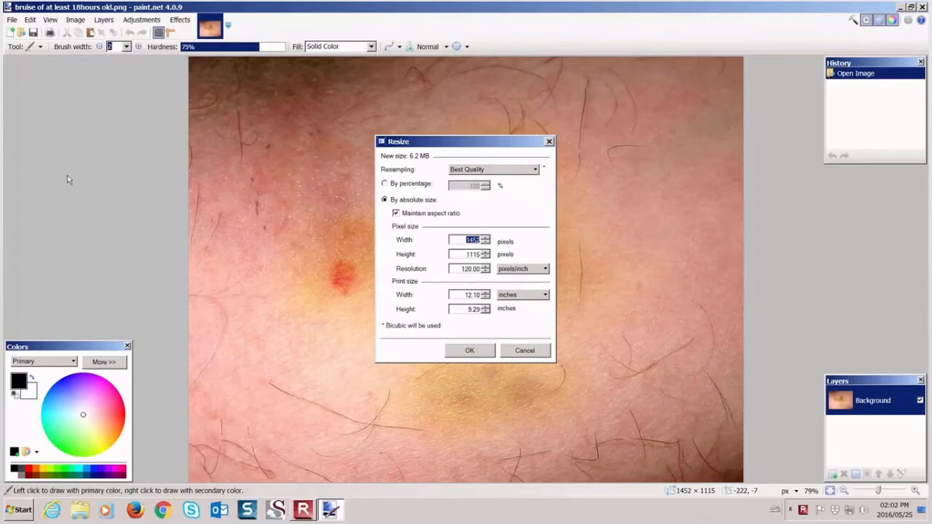
mouse_move(331, 253)
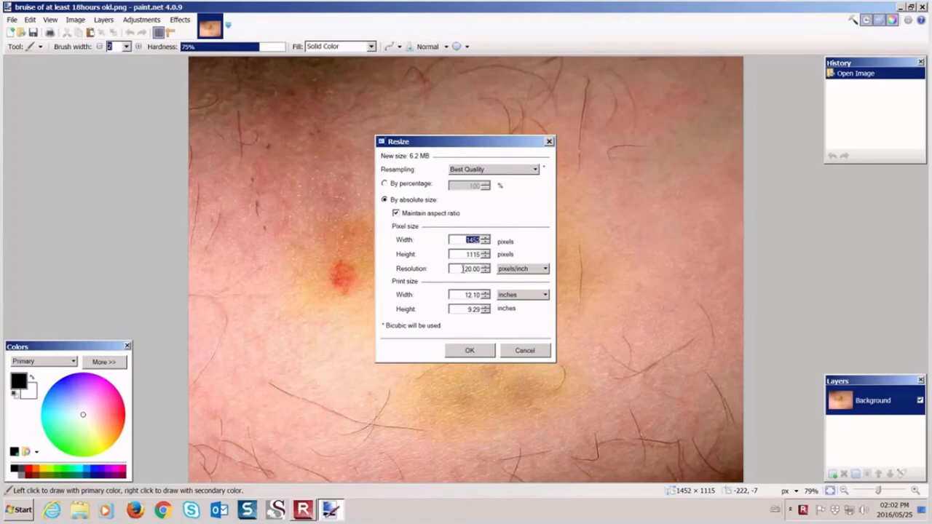
left_click(470, 269)
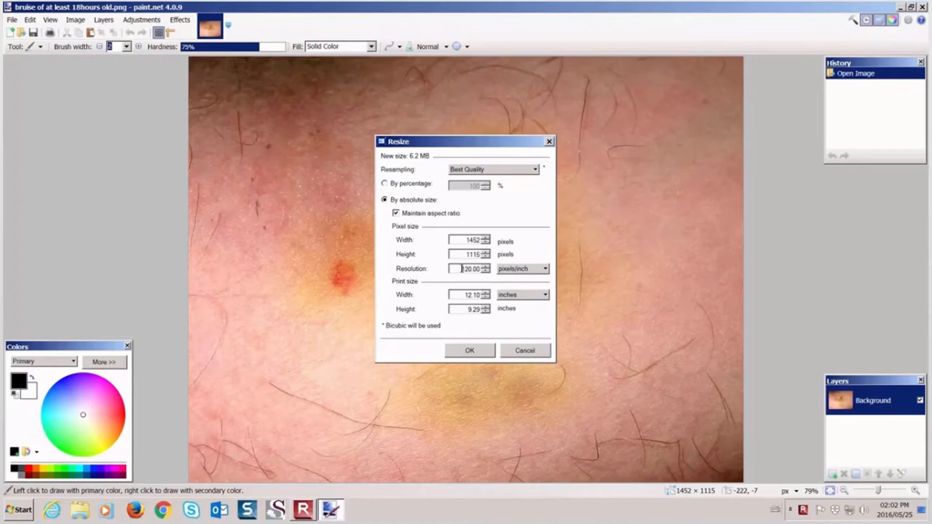
triple_click(469, 268)
type("72")
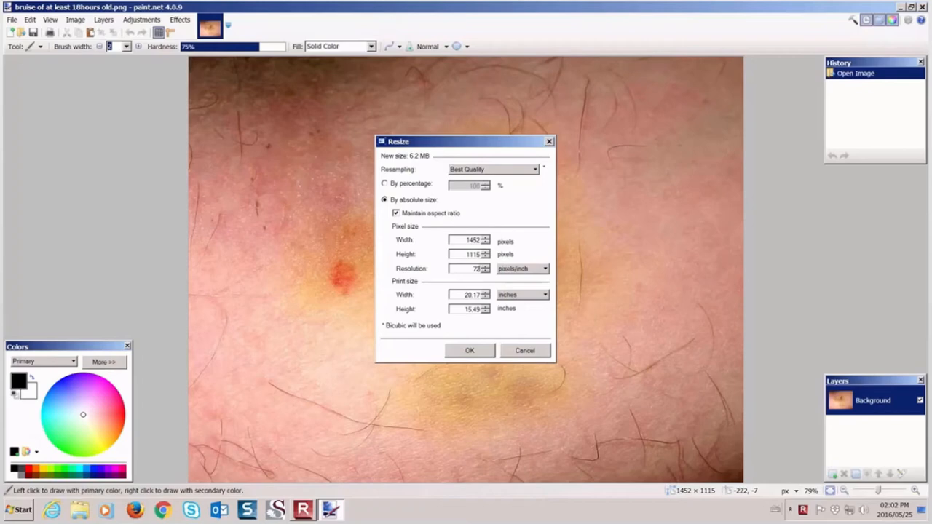
mouse_move(358, 326)
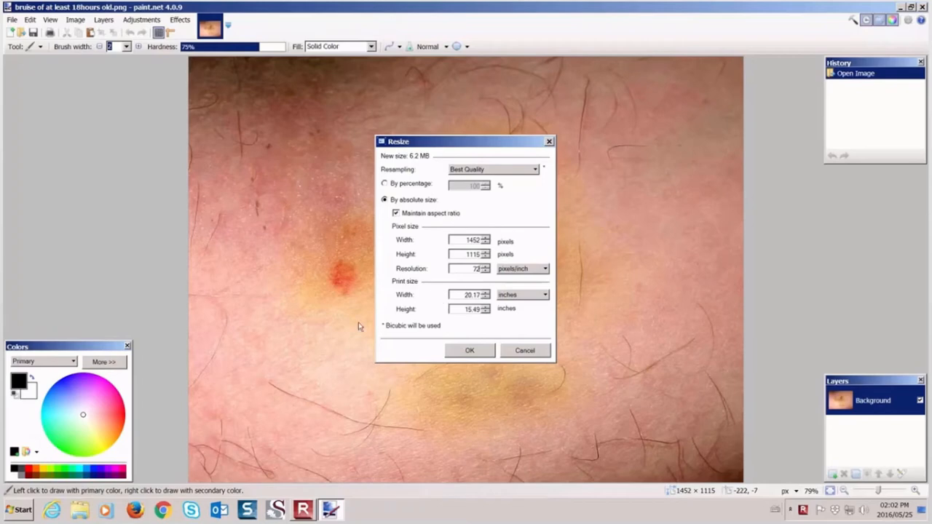
mouse_move(418, 241)
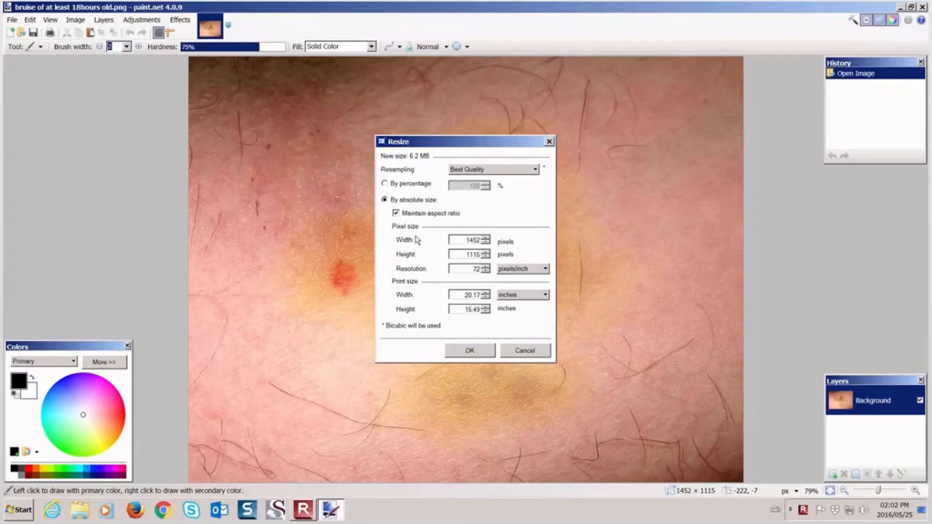
mouse_move(371, 252)
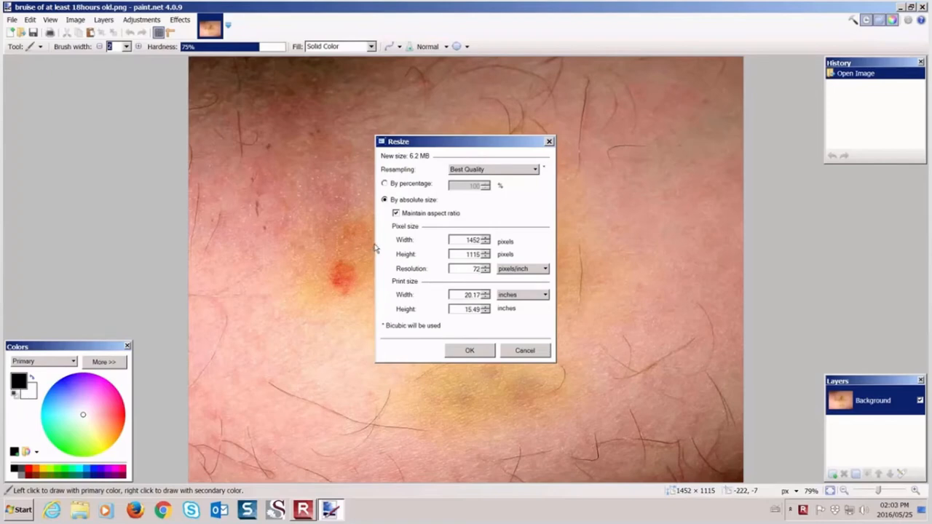
mouse_move(433, 249)
type("1024")
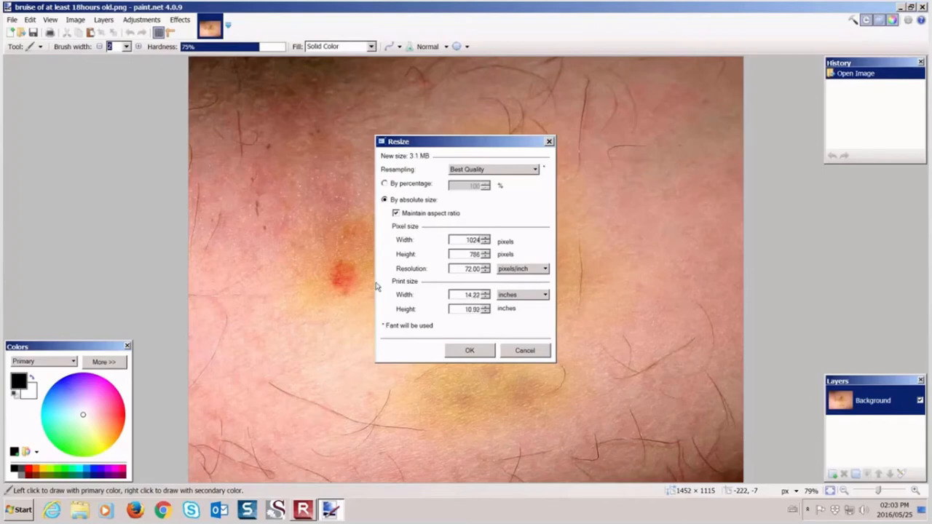
mouse_move(338, 308)
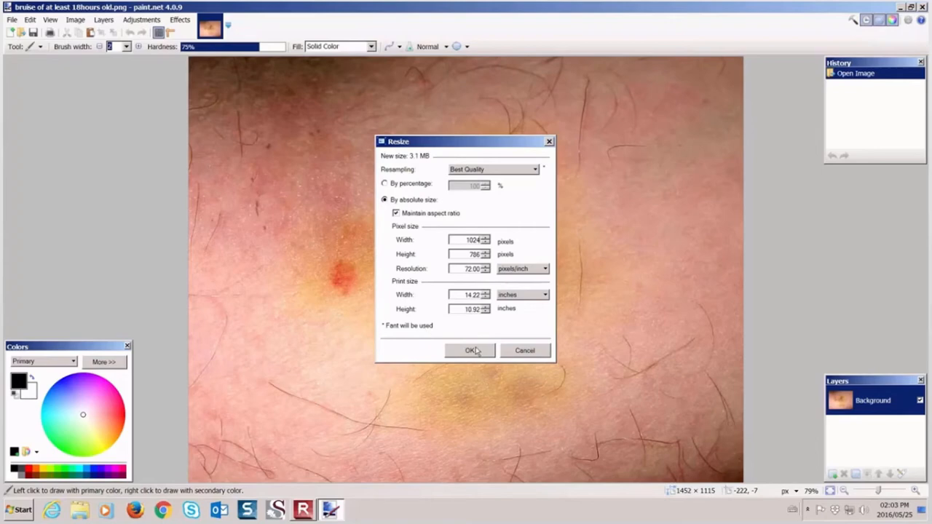
mouse_move(472, 352)
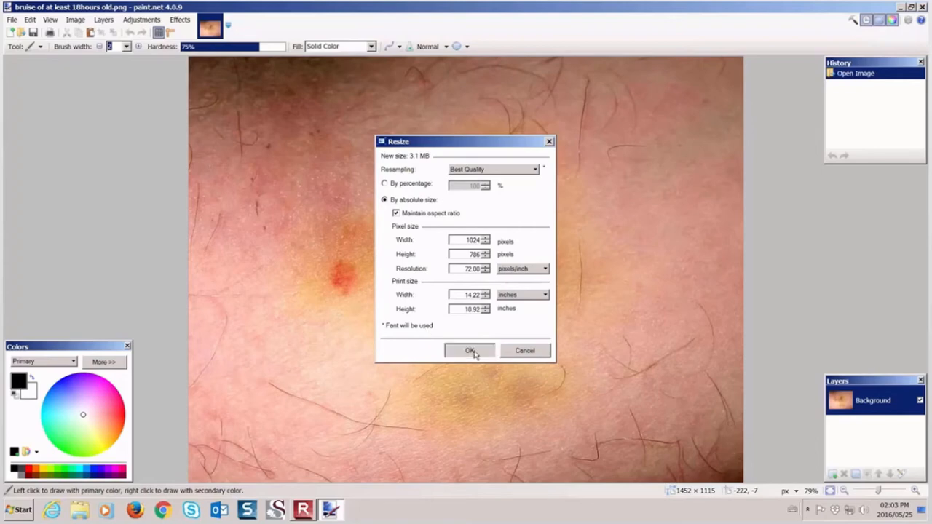
left_click(470, 350)
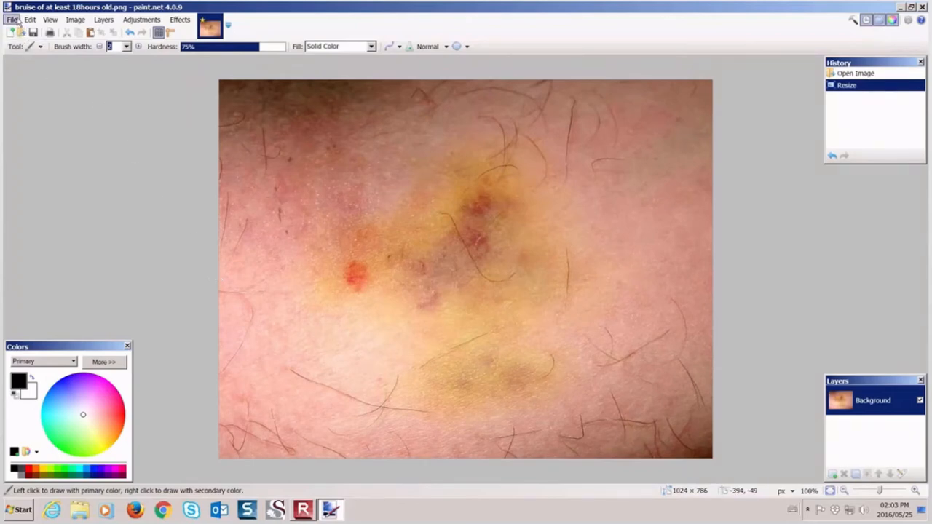
Step: Save a copy to the Desktop renamed 'bruise of at least 18hours edited'
left_click(12, 19)
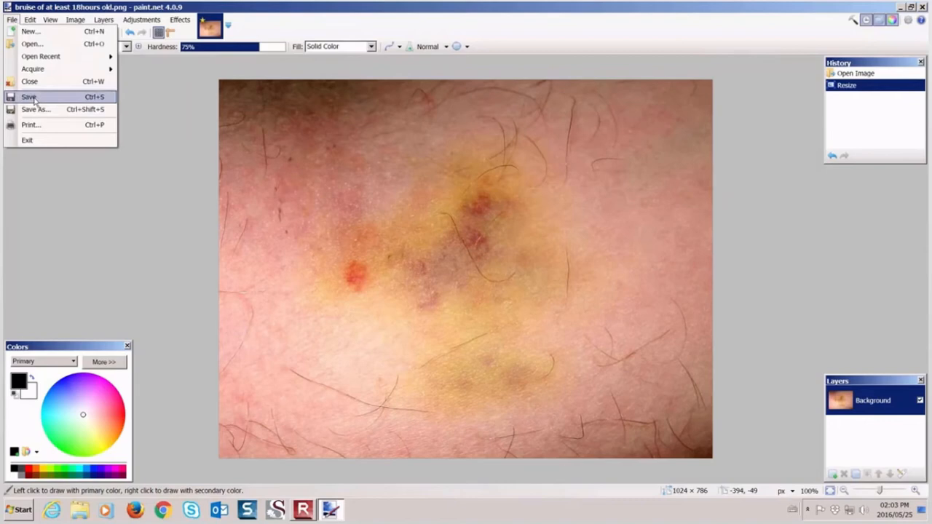
left_click(35, 109)
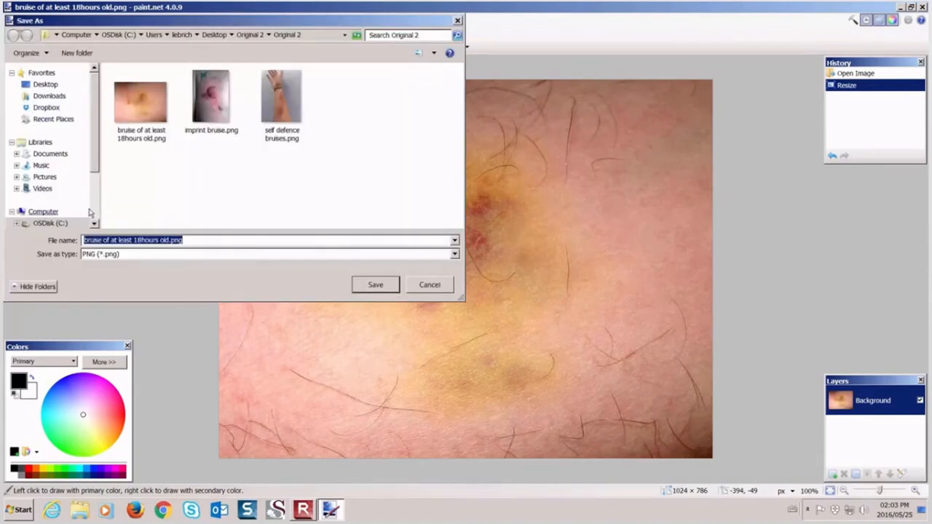
mouse_move(45, 84)
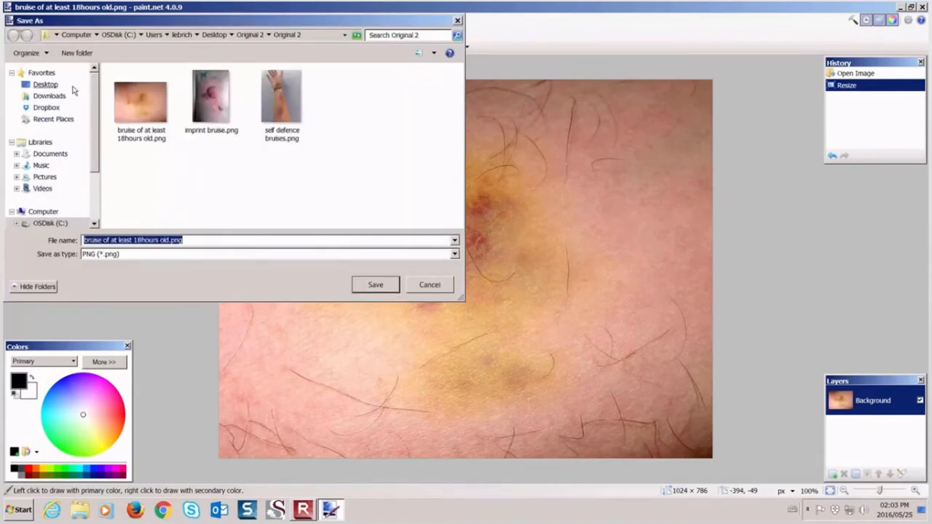
left_click(45, 83)
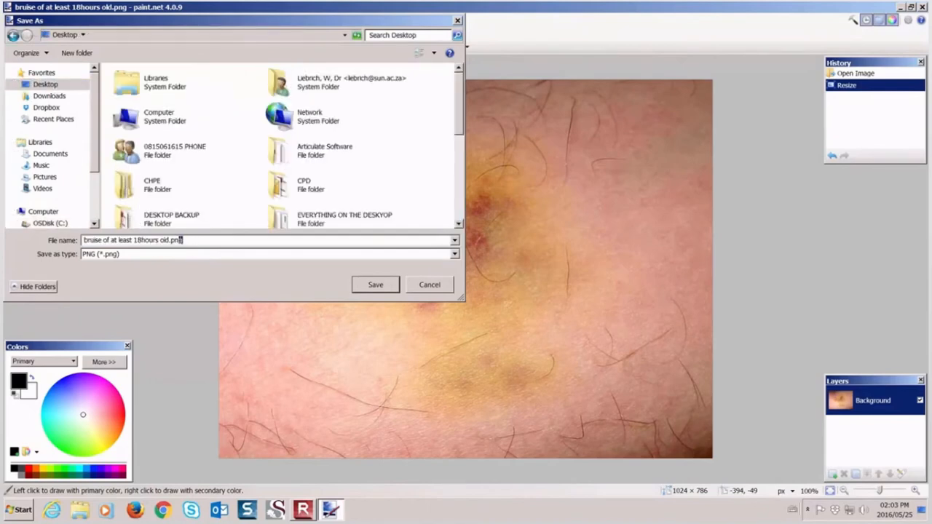
double_click(170, 240)
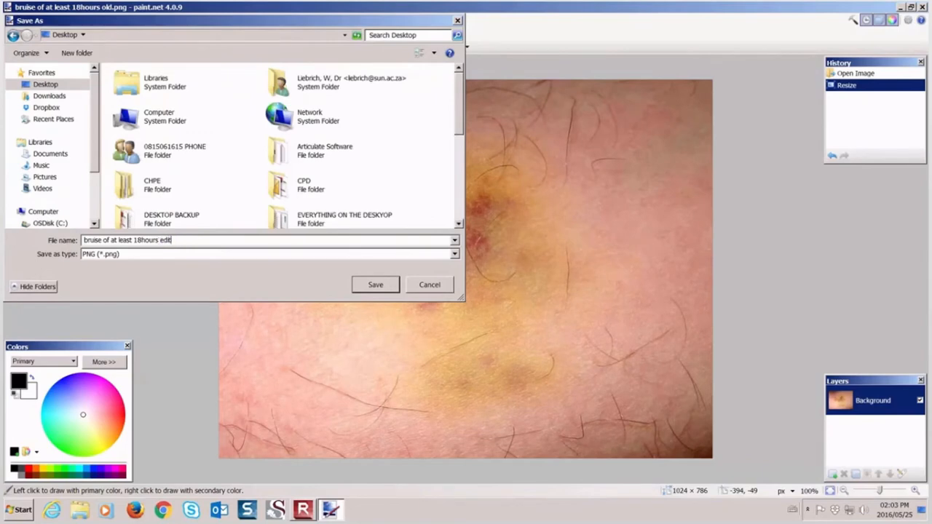
type("ed")
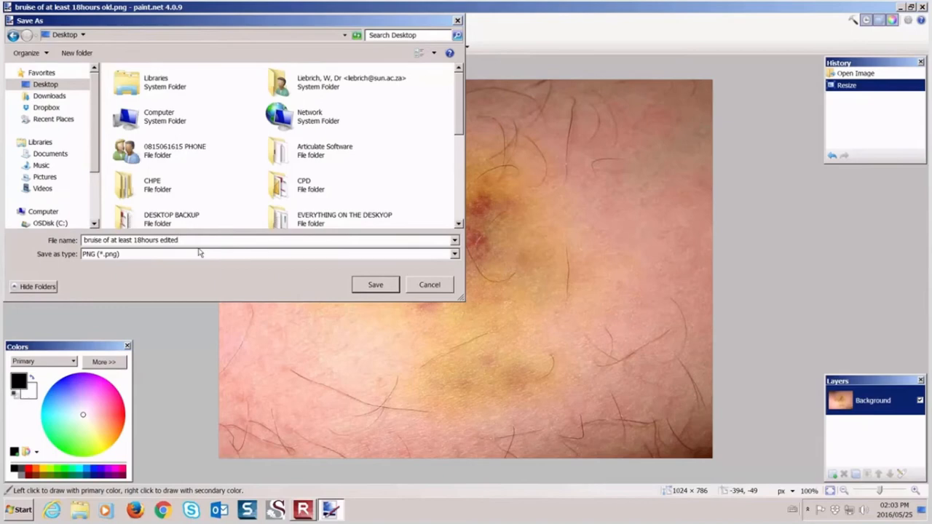
mouse_move(212, 256)
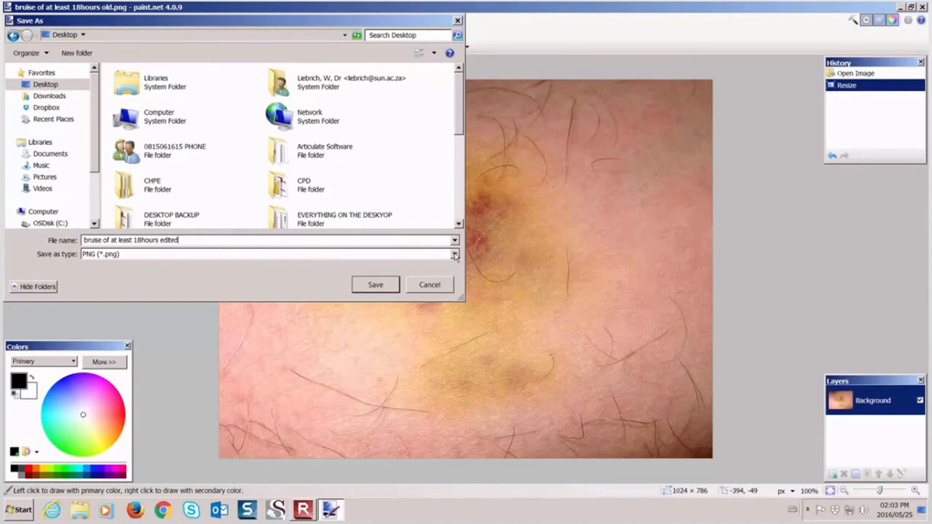
Step: Set the save type to JPEG
left_click(453, 254)
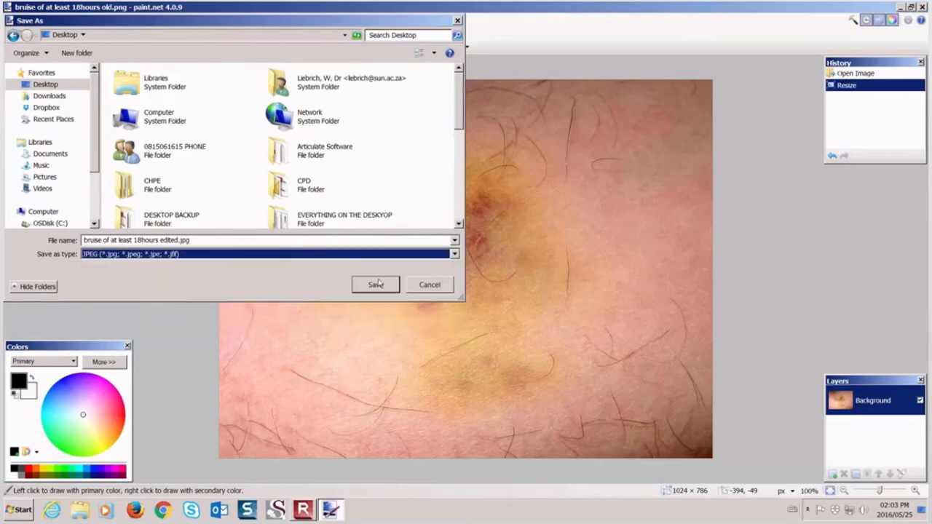
left_click(375, 284)
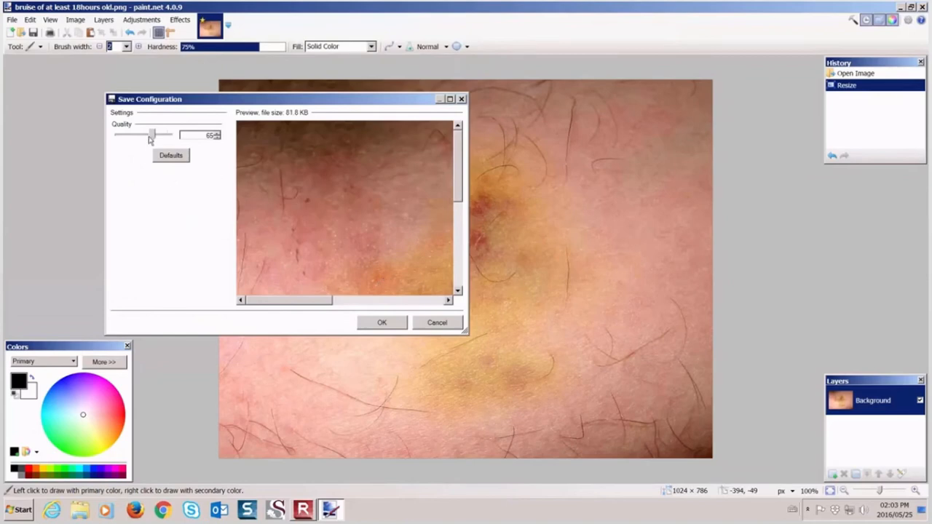
mouse_move(134, 160)
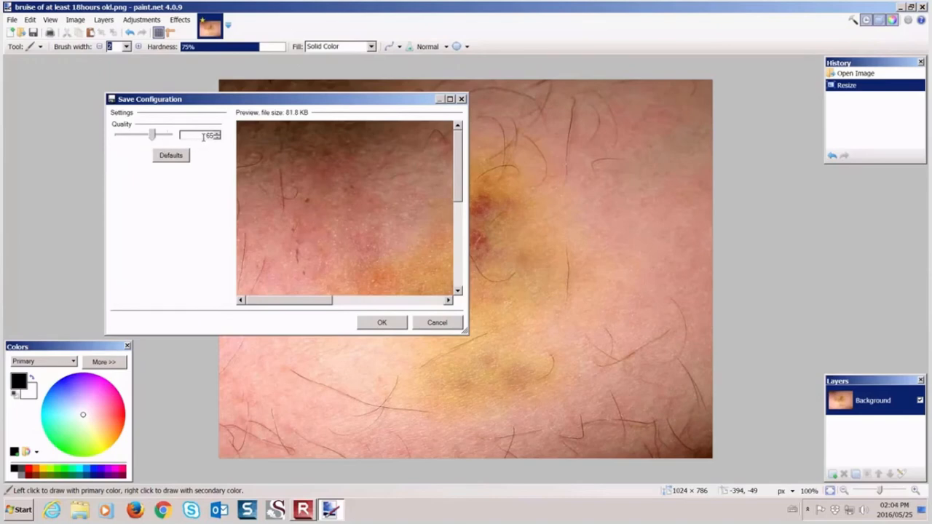
mouse_move(198, 179)
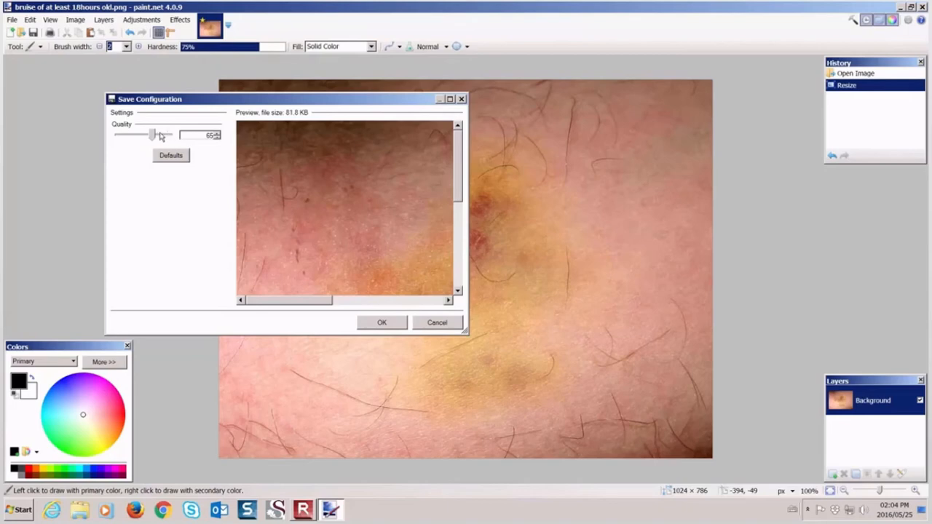
Step: Set JPEG quality to 65 and confirm to finish saving the edited file
left_click_drag(151, 134, 157, 134)
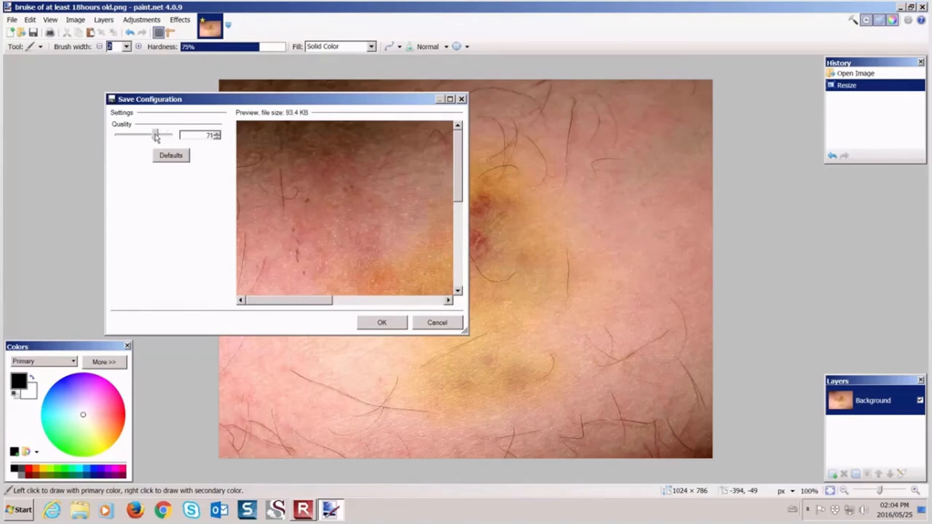
left_click_drag(156, 134, 138, 134)
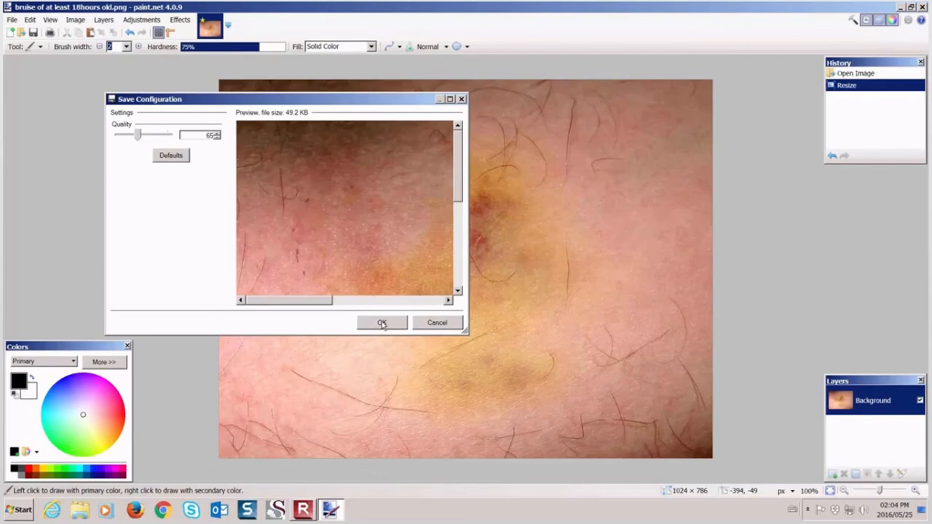
left_click(381, 323)
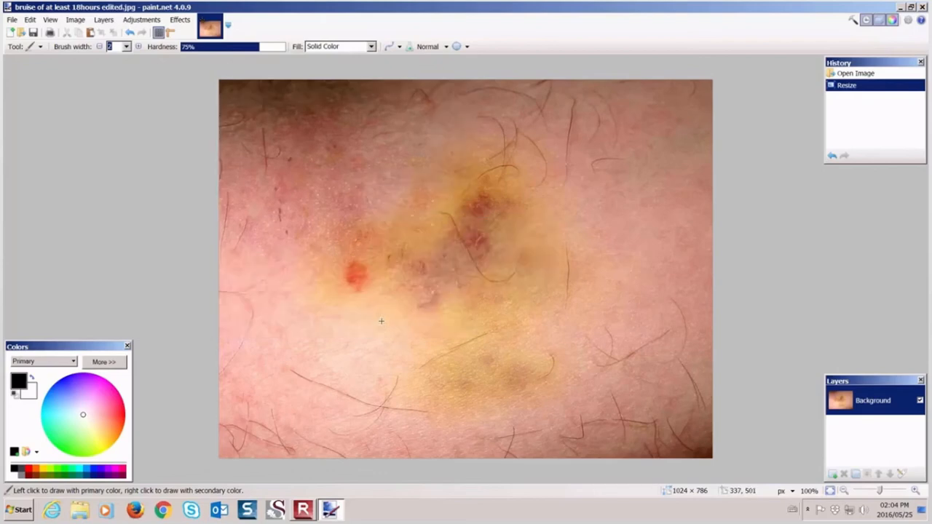